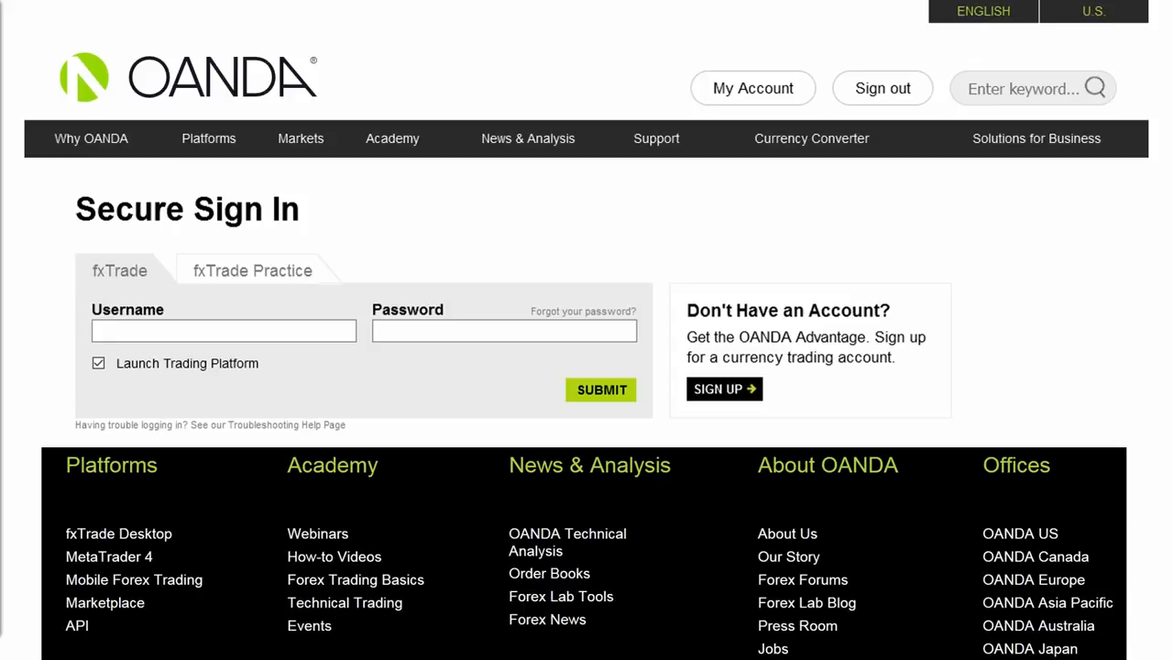
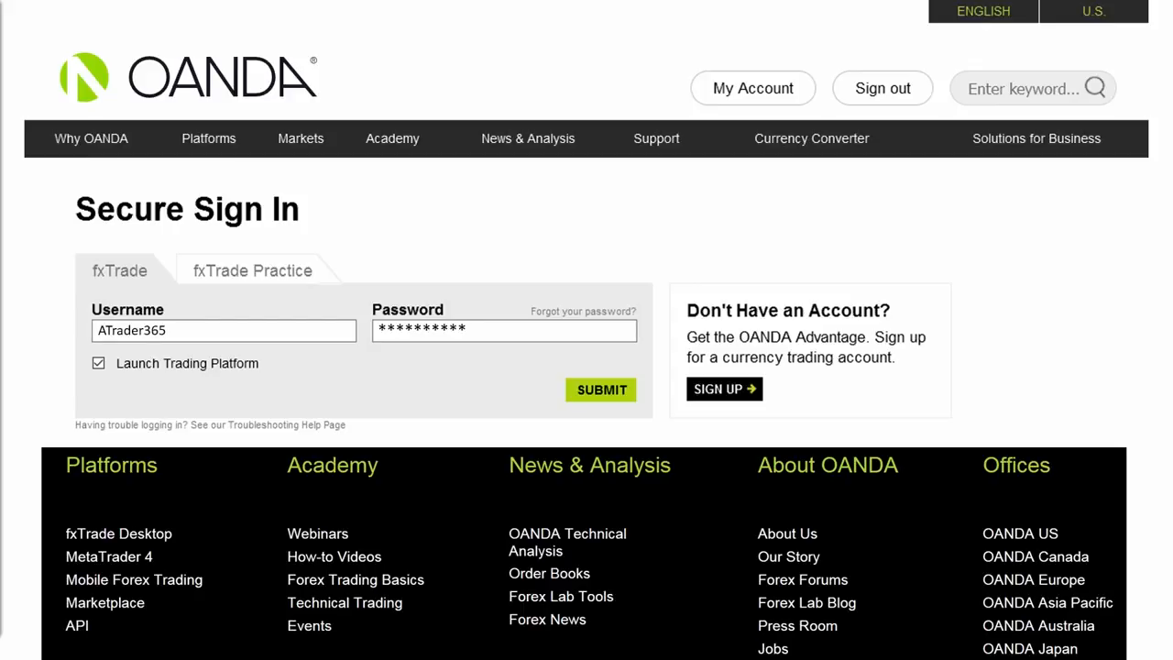
left_click(601, 389)
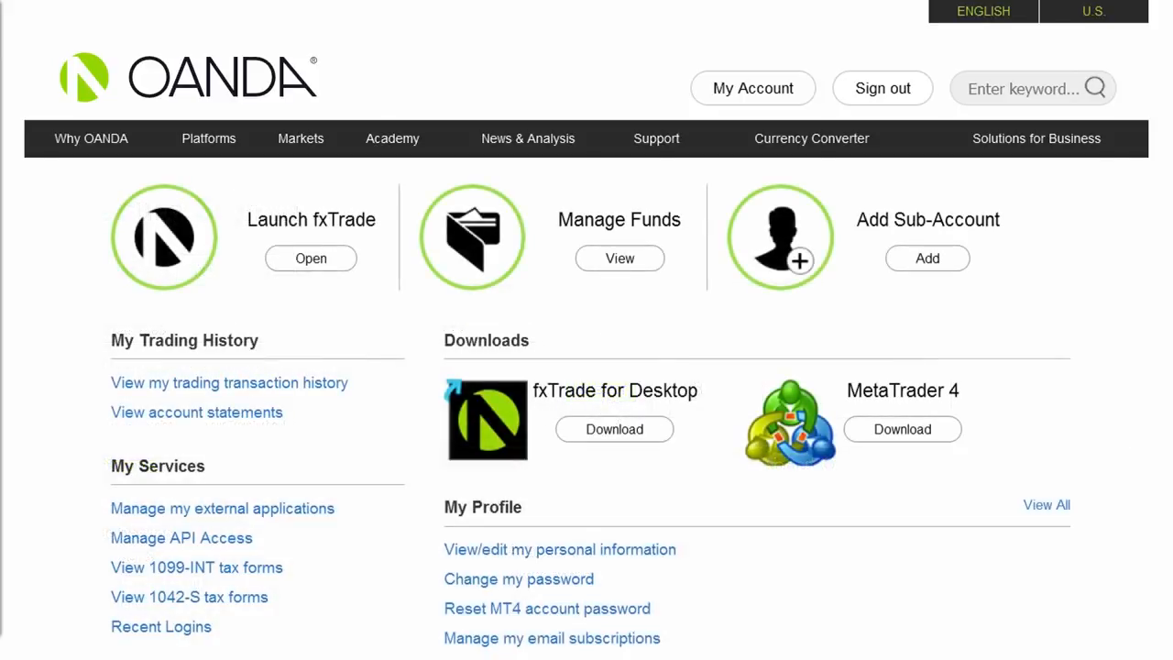
mouse_move(927, 271)
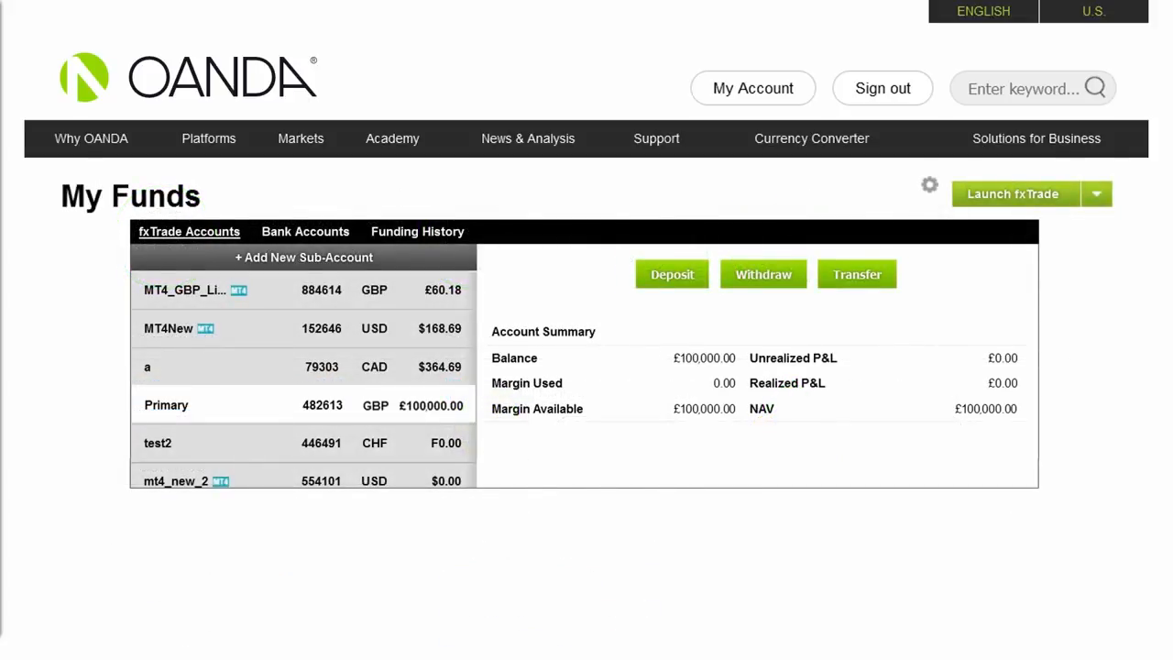
mouse_move(304, 266)
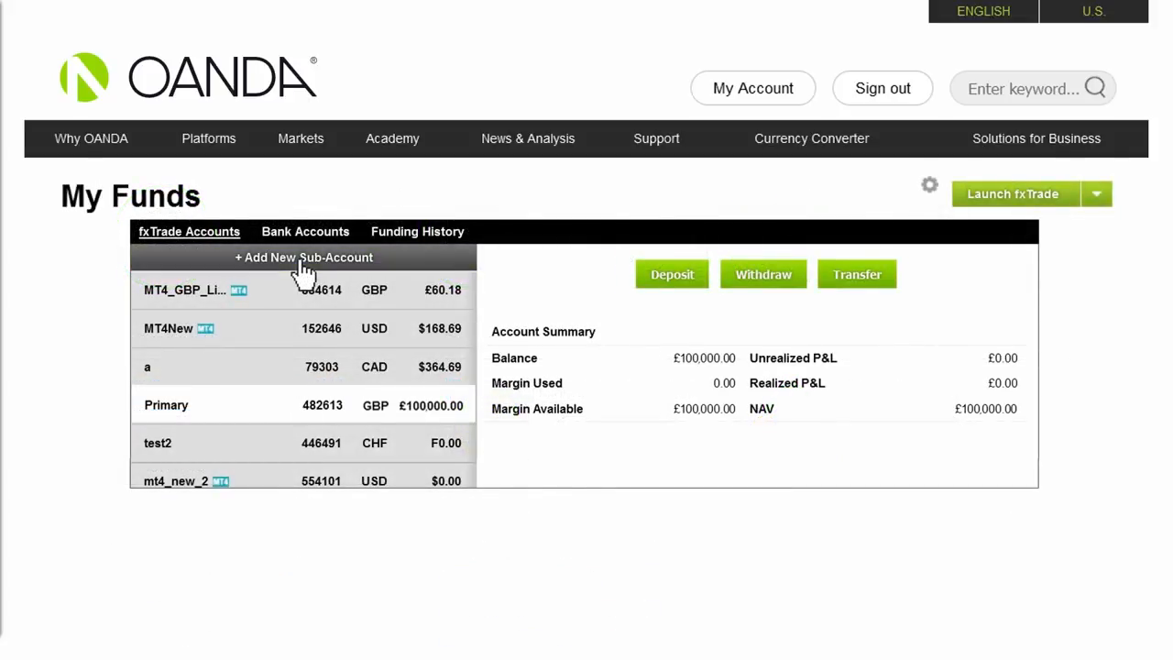
- Add a MetaTrader 4 sub-account named My MT4 Account with 10:1 leverage
left_click(305, 256)
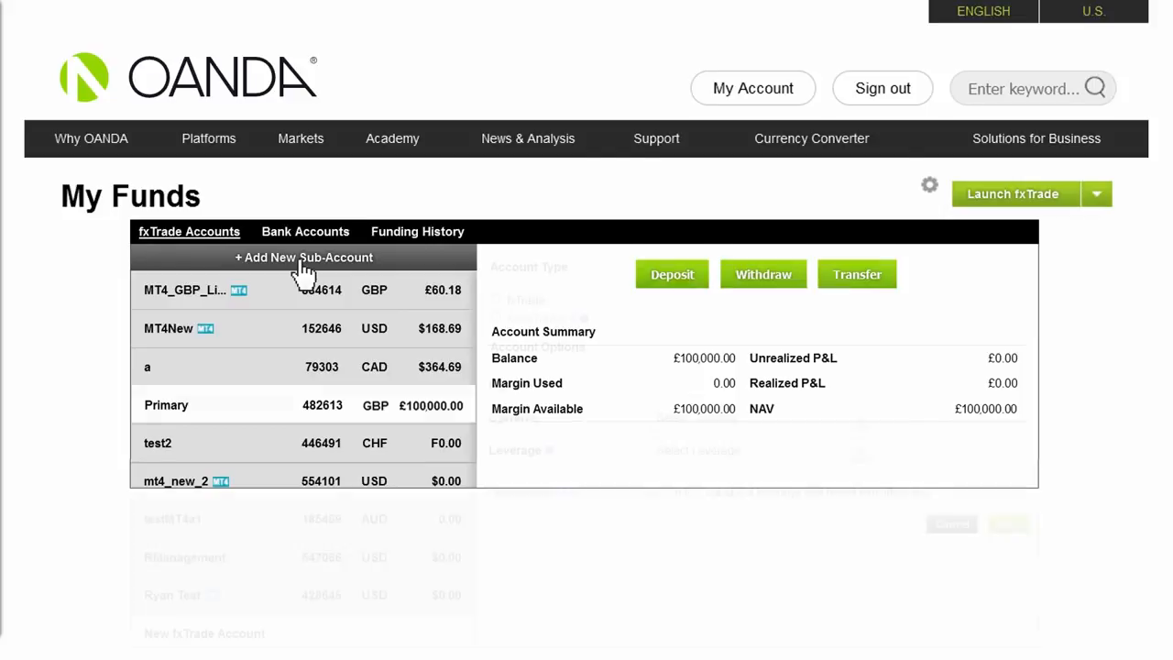
left_click(304, 257)
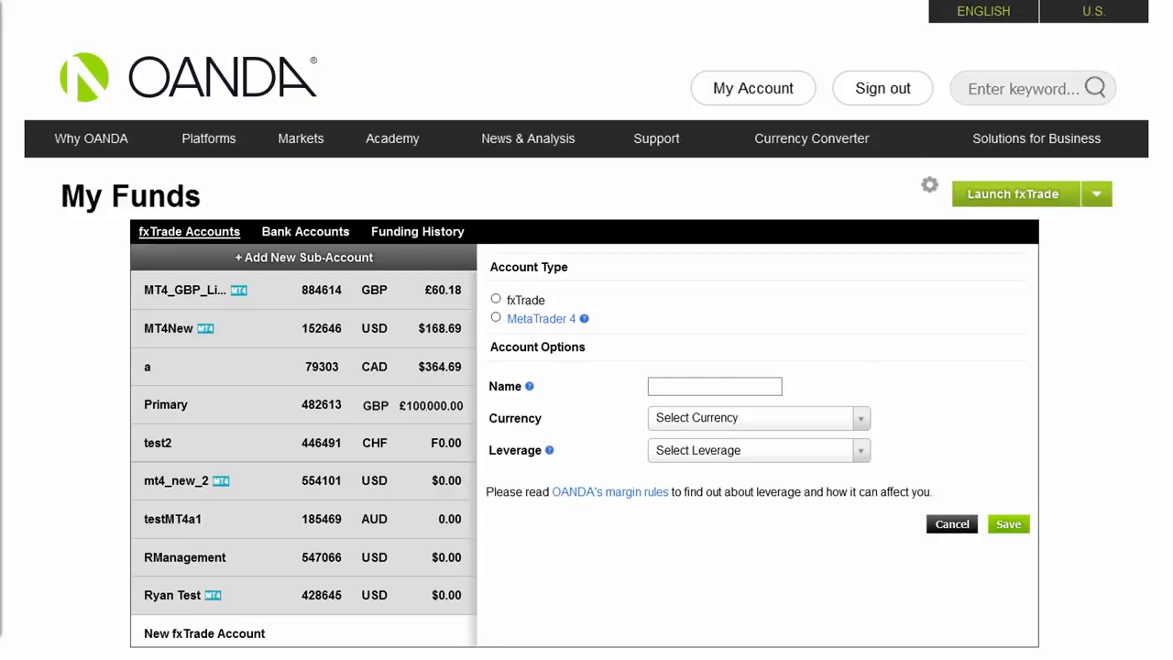
left_click(495, 319)
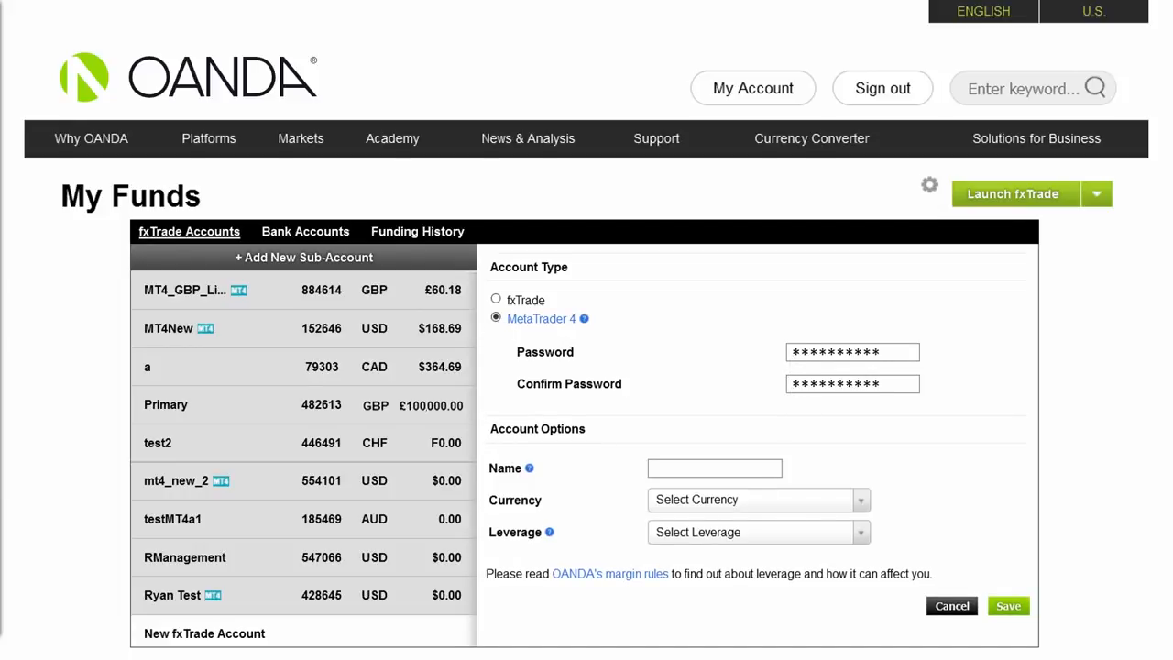
type("My MT")
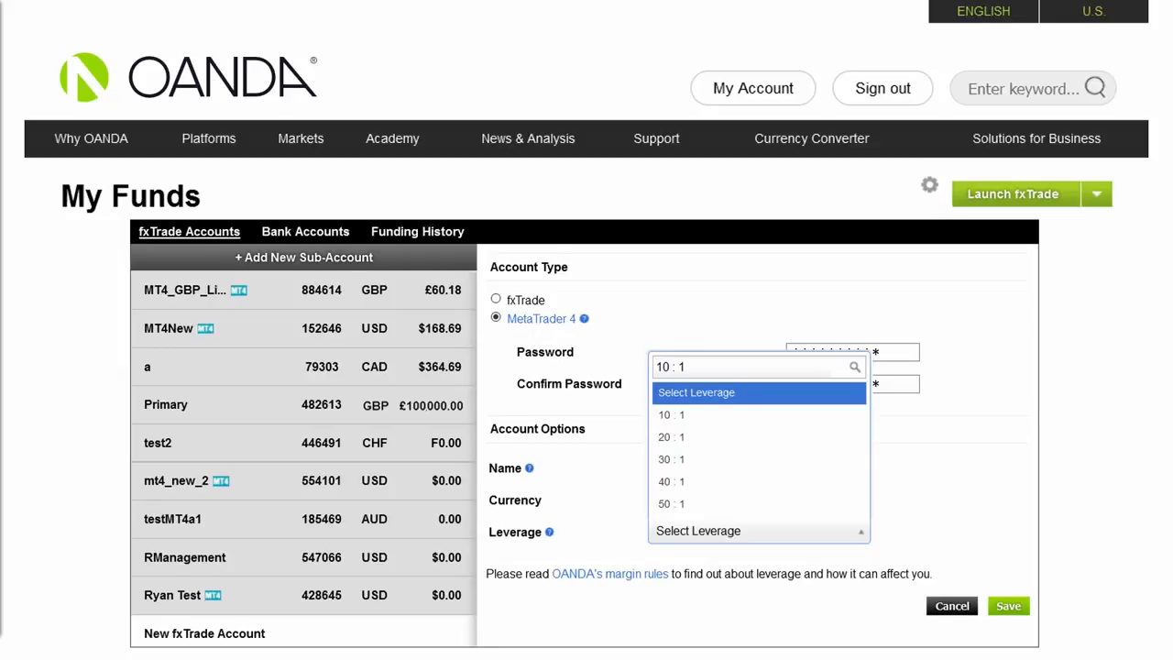
left_click(670, 414)
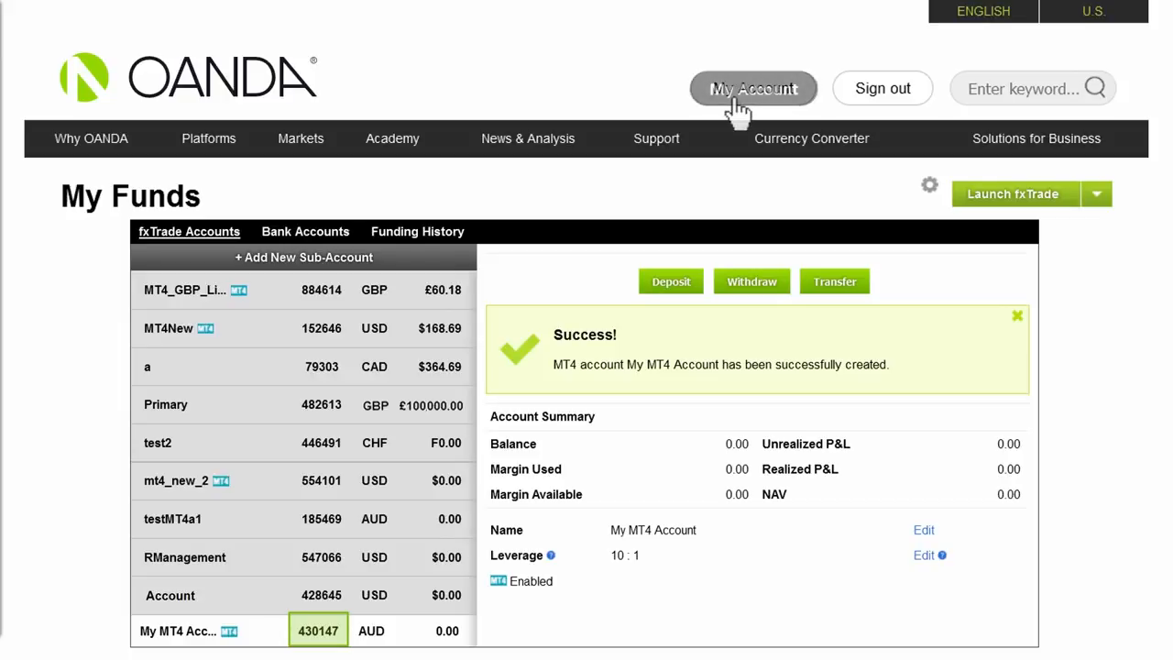
- From My Account, download the MetaTrader 4 installer and save the setup file
left_click(751, 88)
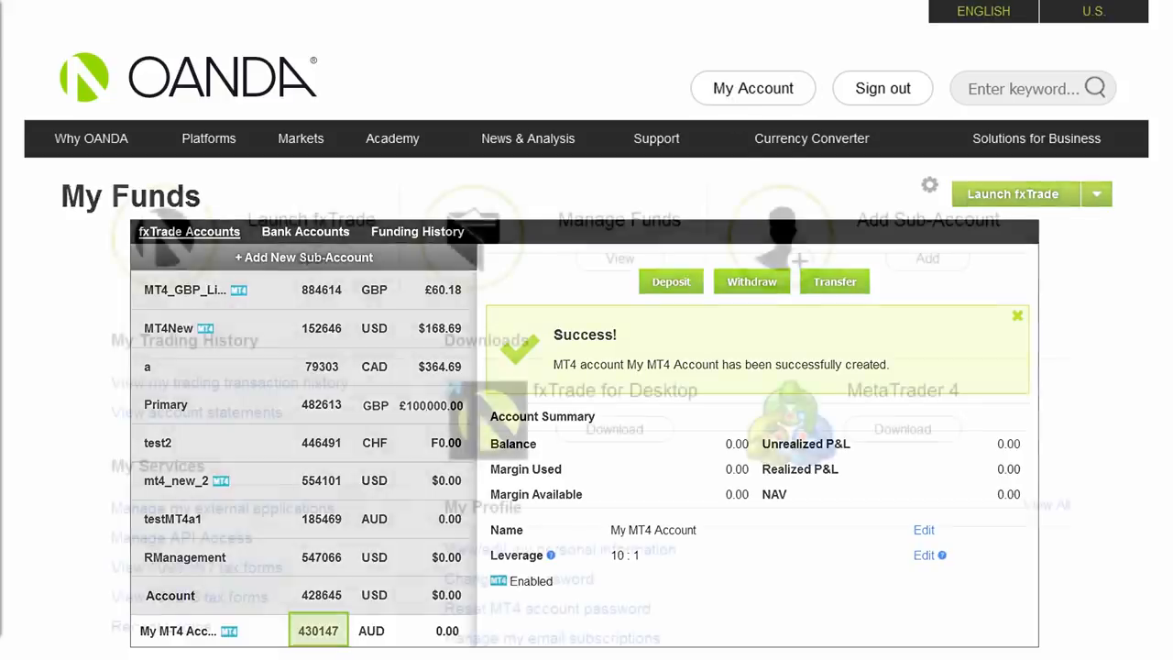
left_click(1015, 315)
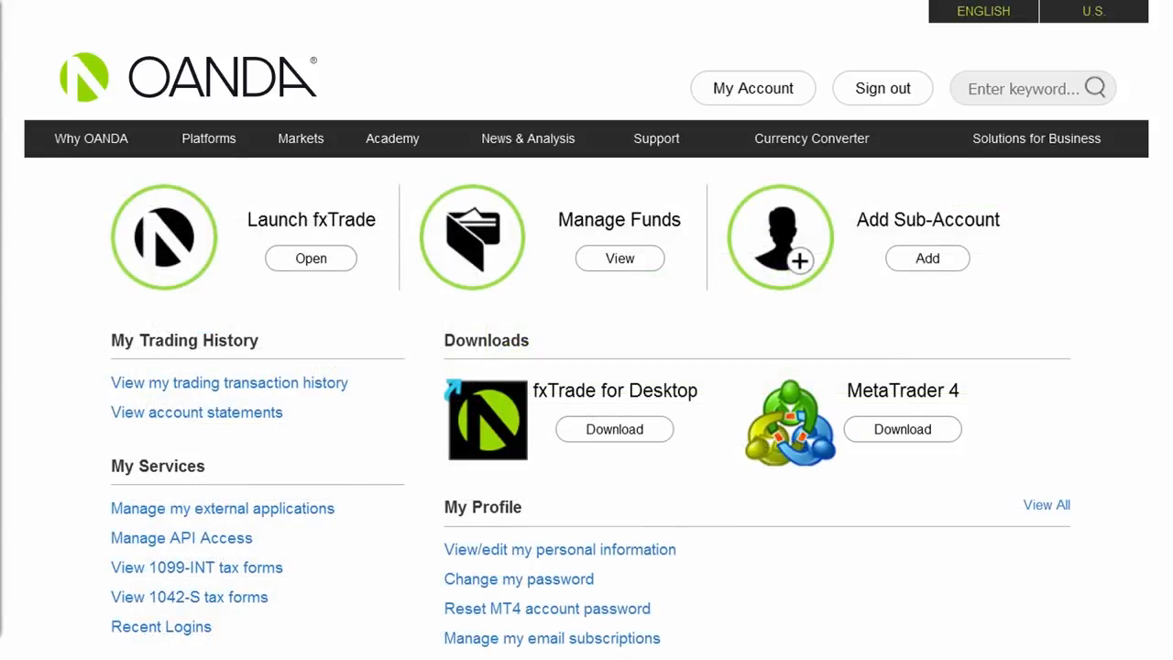
left_click(901, 429)
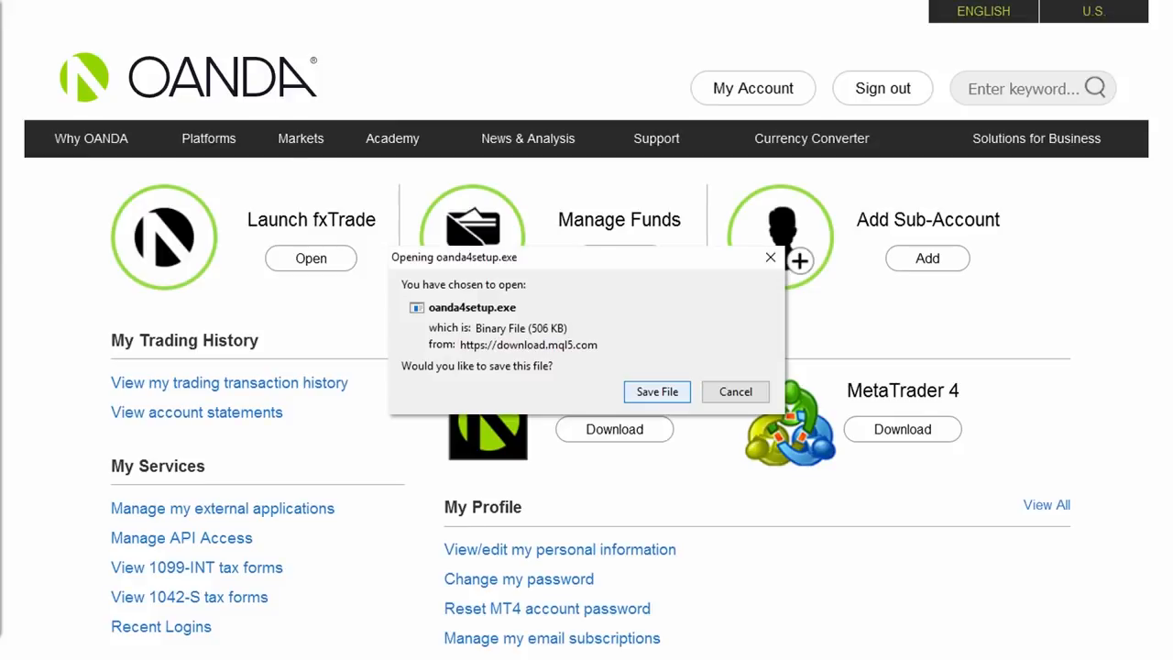
mouse_move(656, 393)
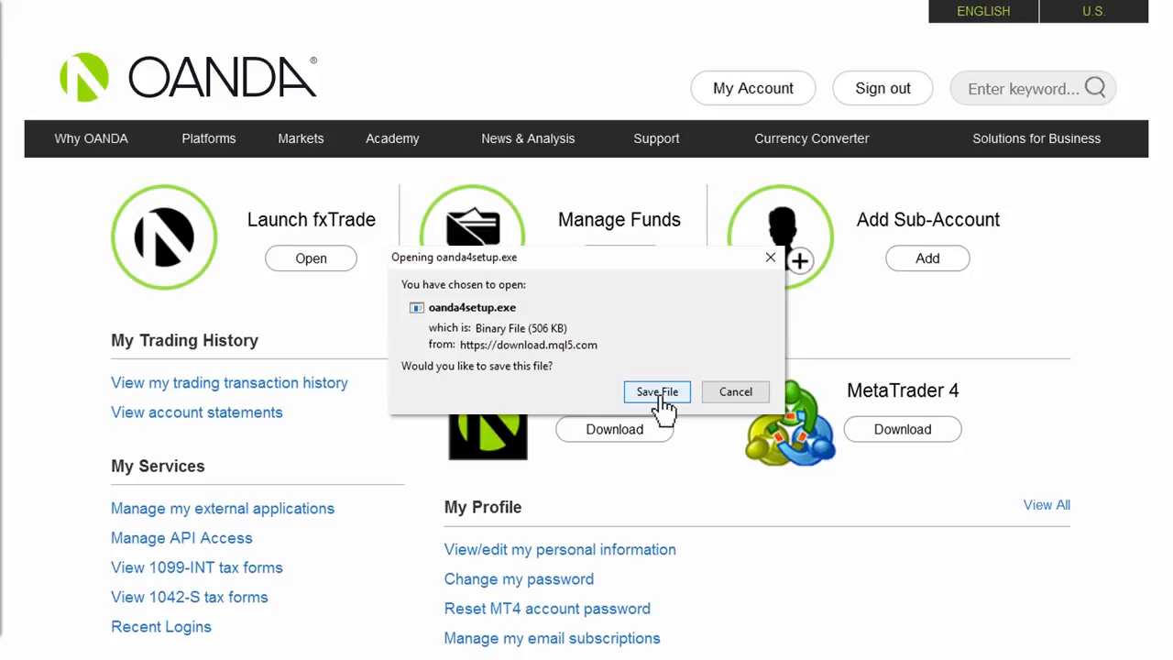
left_click(656, 392)
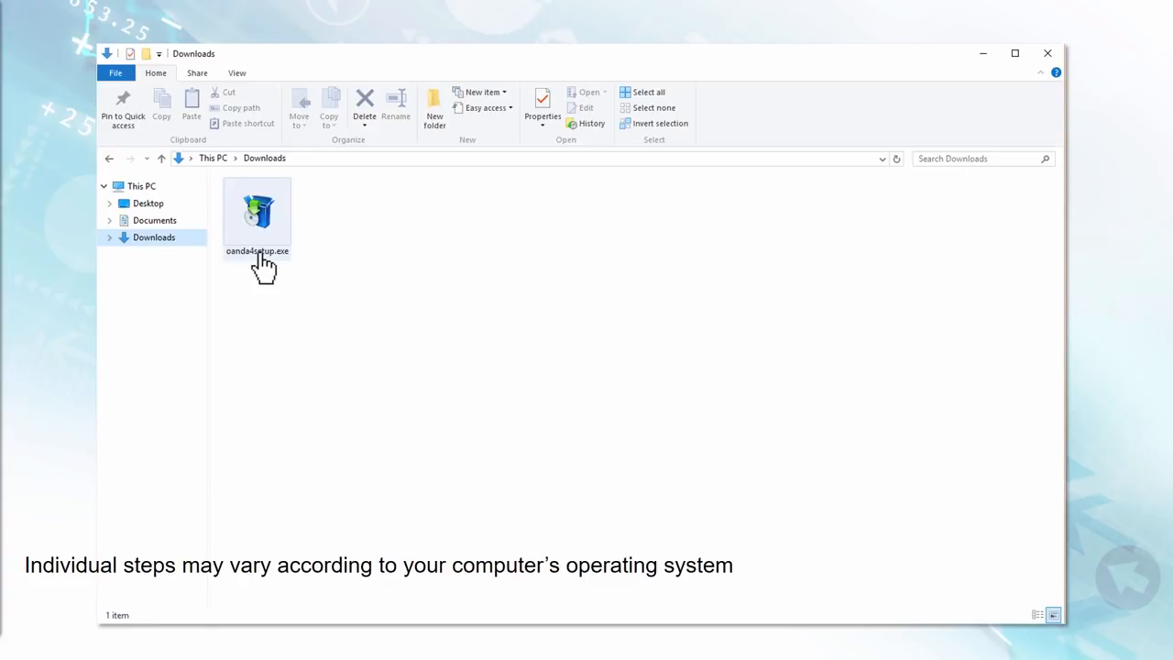
- Run oanda4setup.exe from Downloads, accept the license agreement and continue installation
double_click(256, 213)
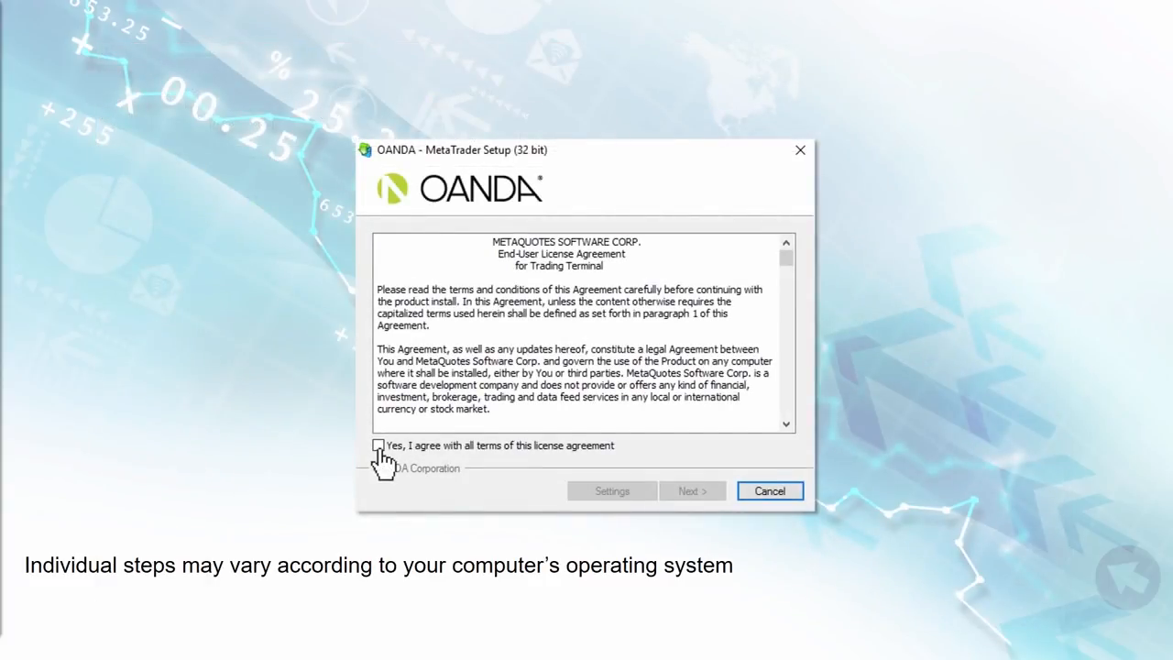
left_click(377, 445)
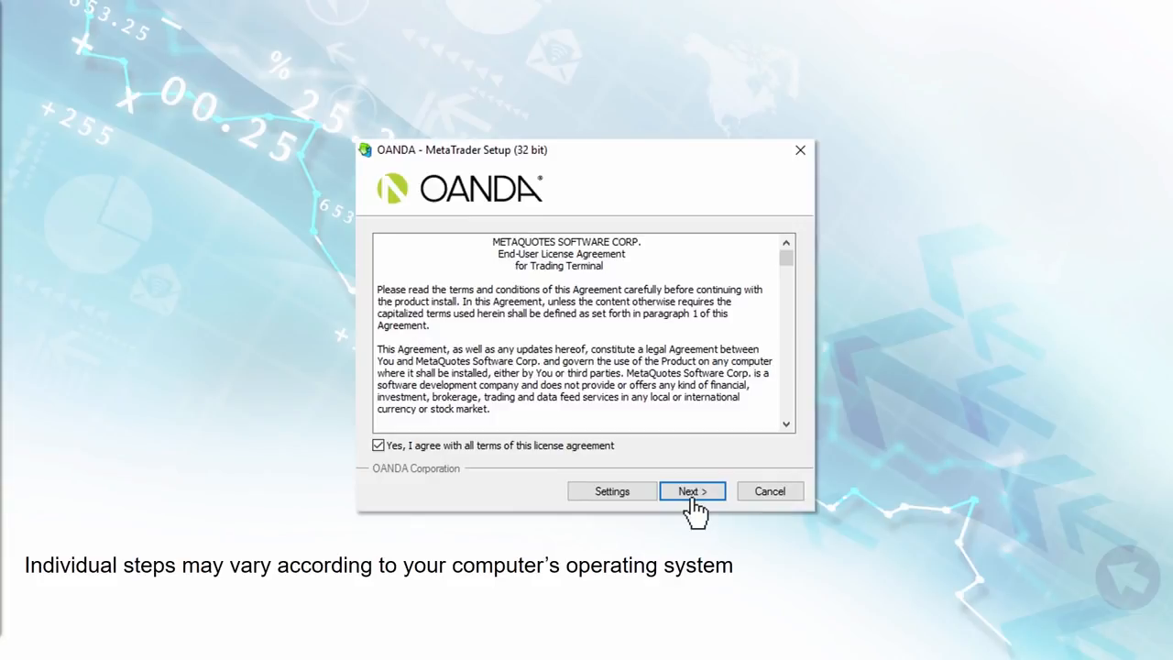
left_click(693, 492)
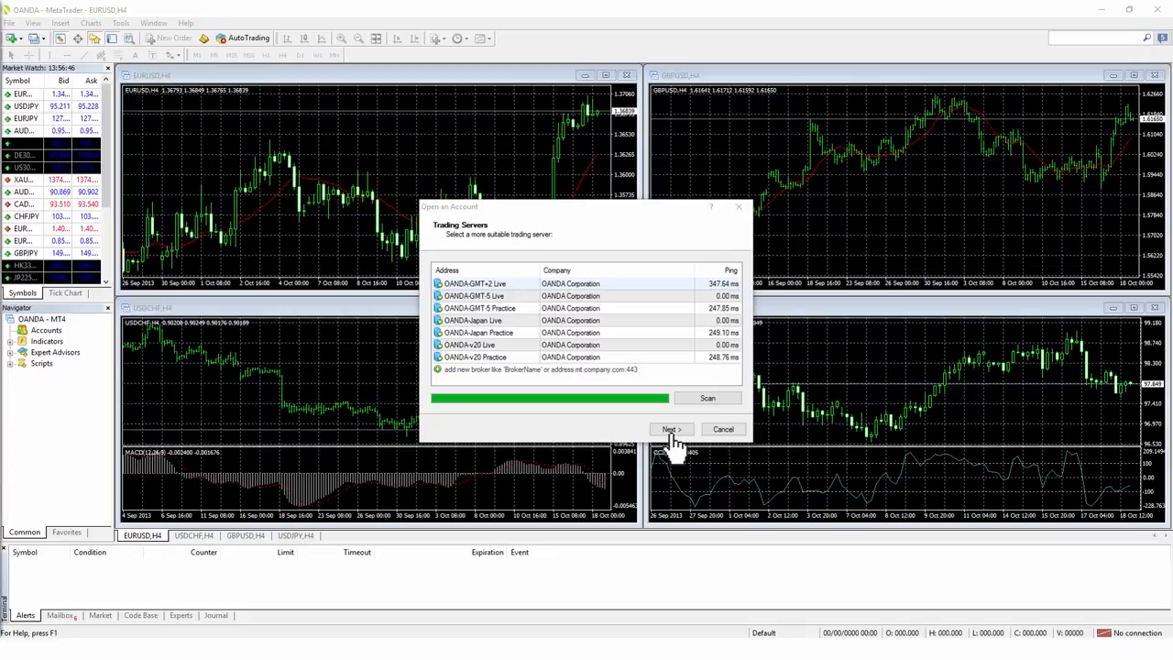
left_click(671, 429)
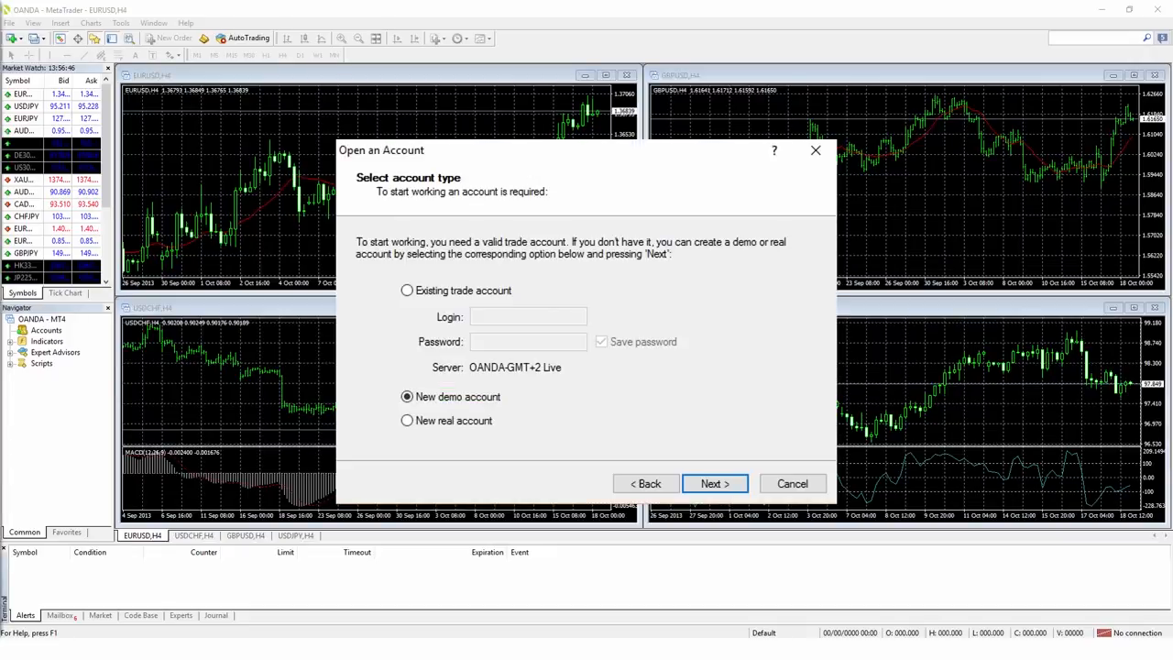
mouse_move(406, 297)
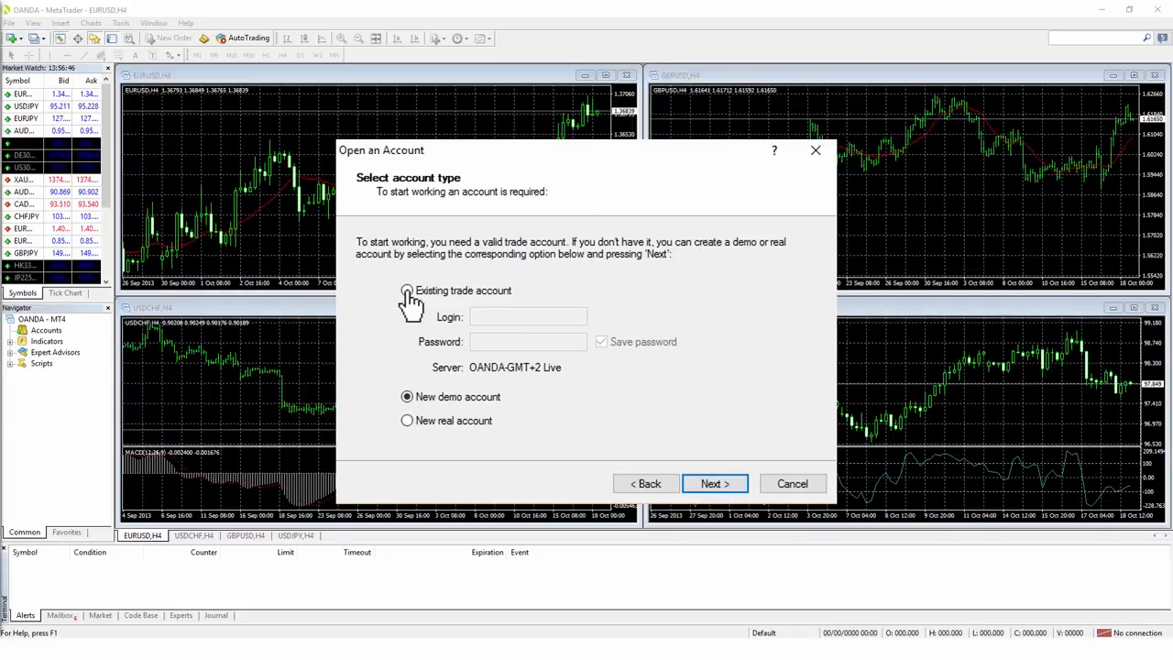
left_click(407, 289)
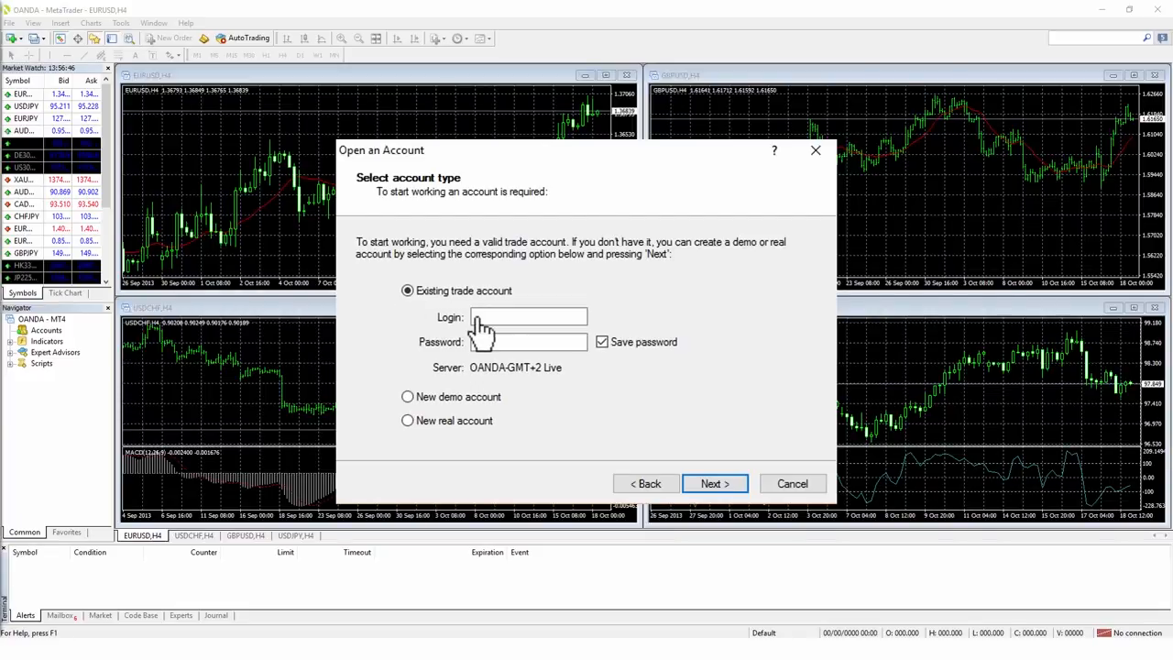
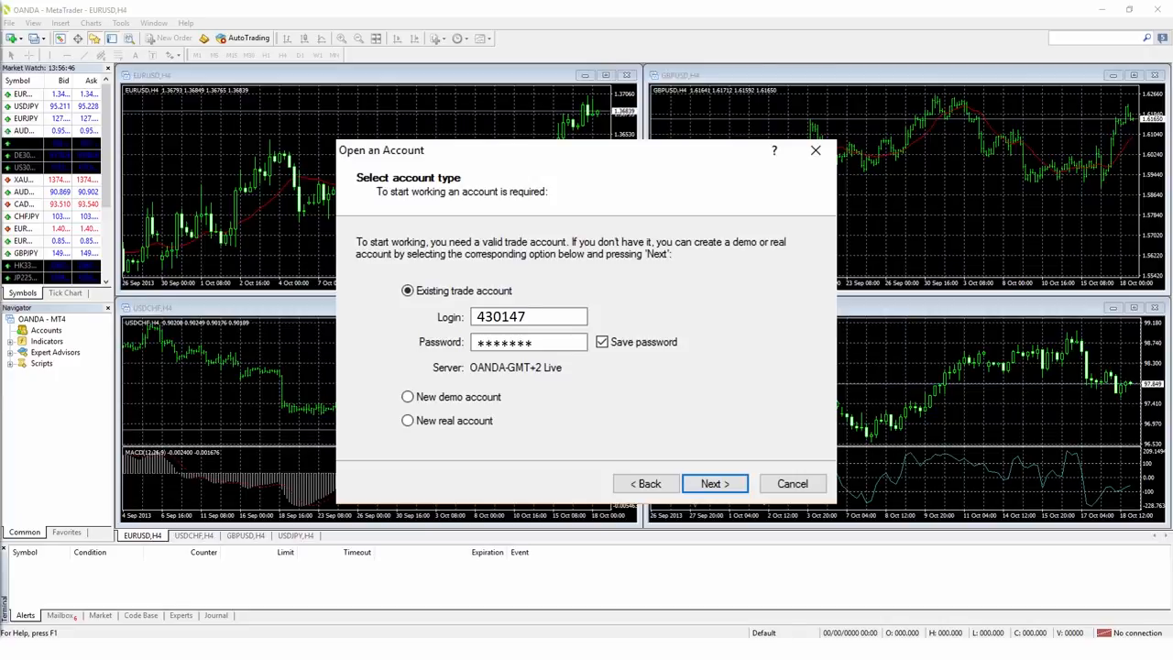
mouse_move(719, 494)
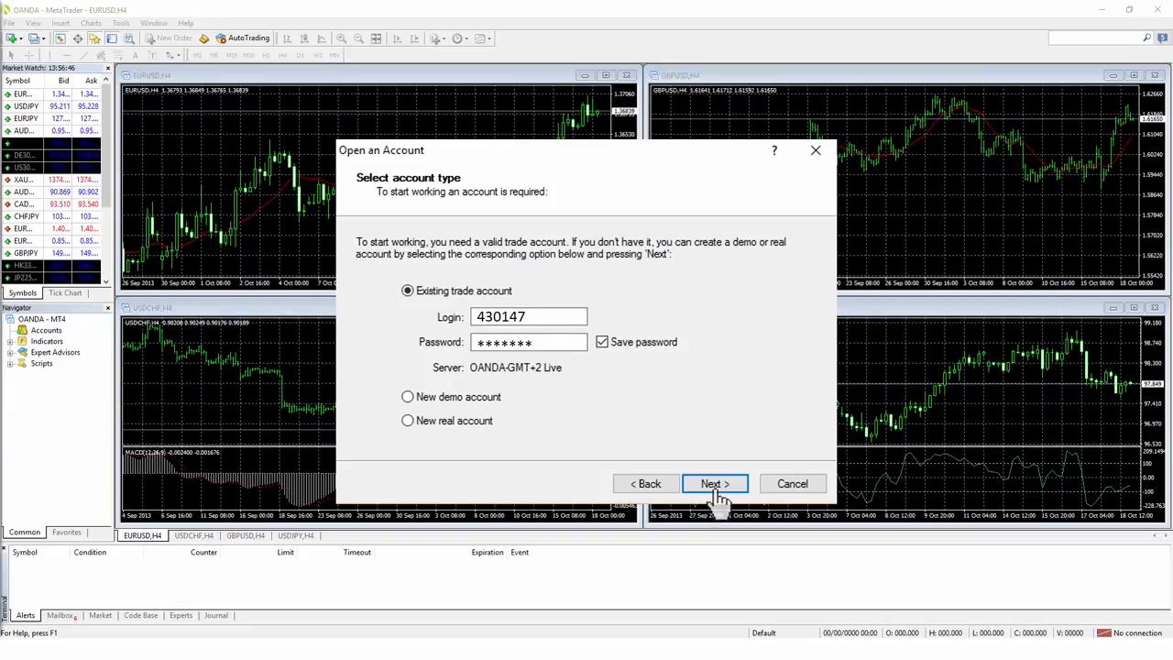
left_click(714, 484)
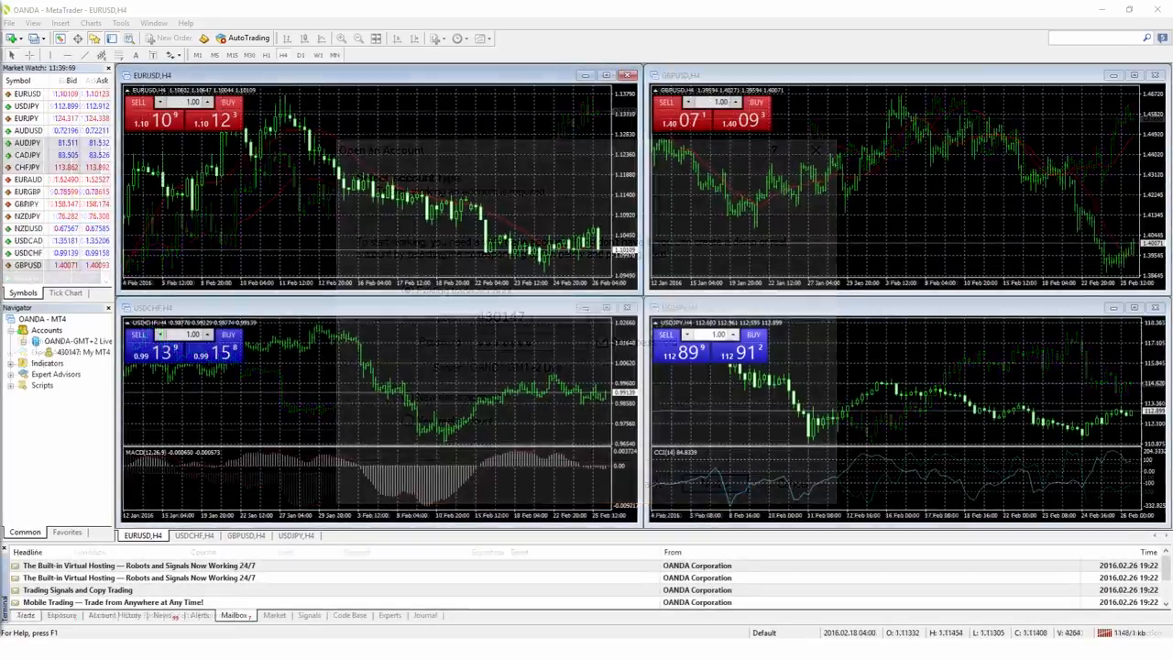
left_click(814, 150)
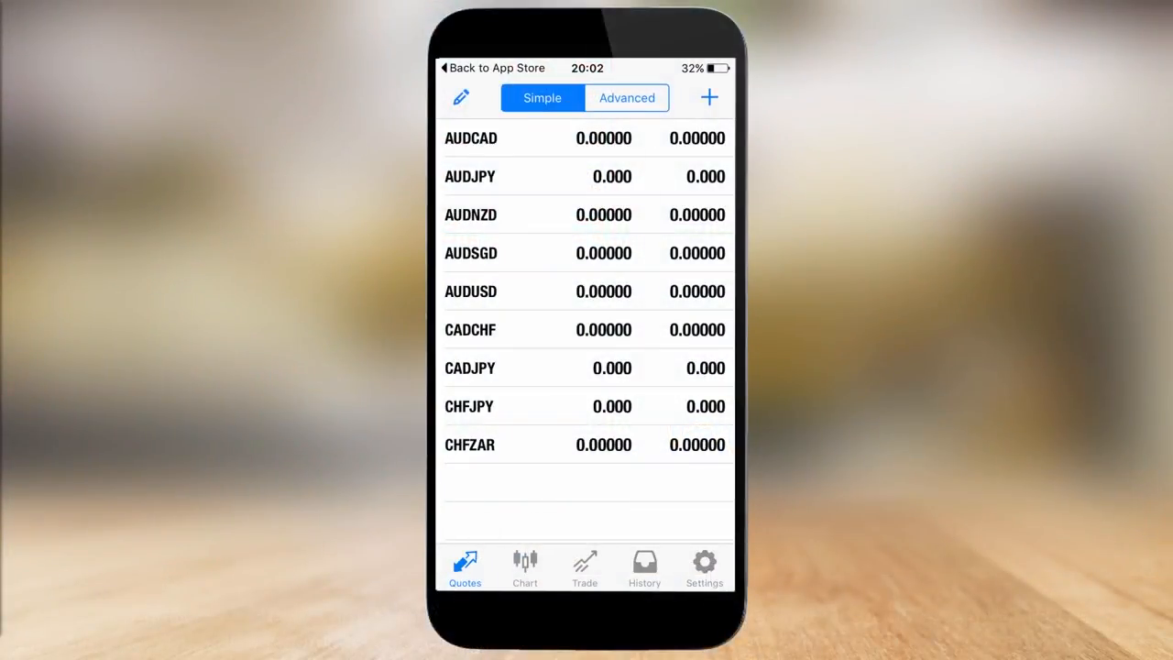
- In mobile Settings > Trade Accounts, add an account, search Oanda and choose OANDA-GMT+2 Live
left_click(704, 564)
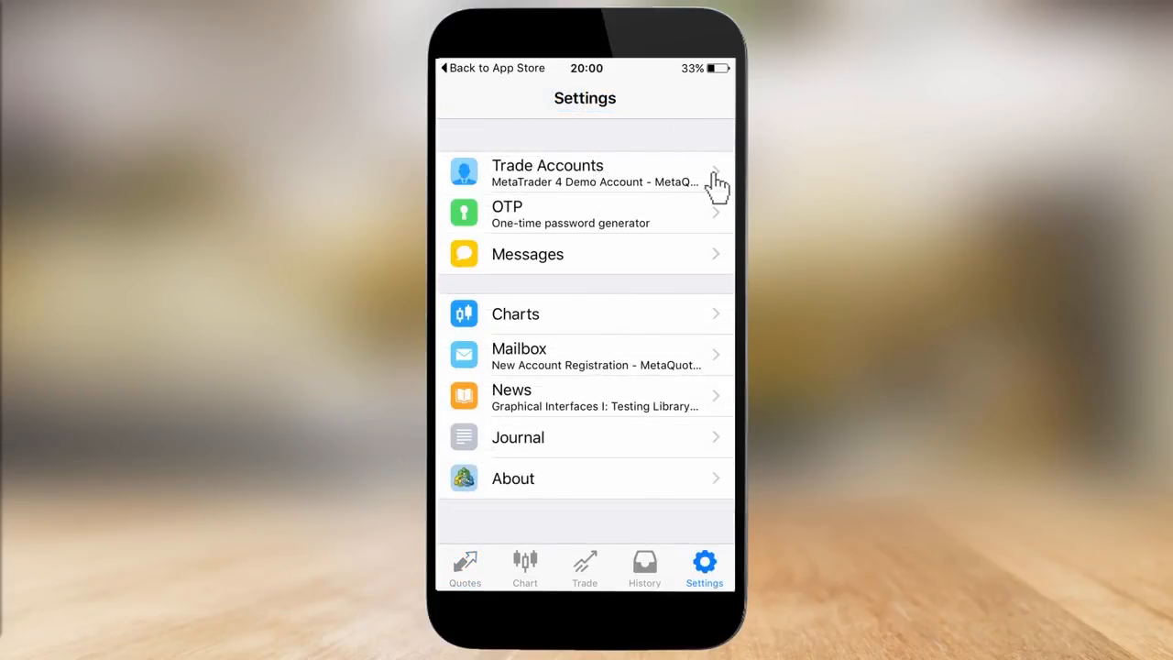
left_click(594, 172)
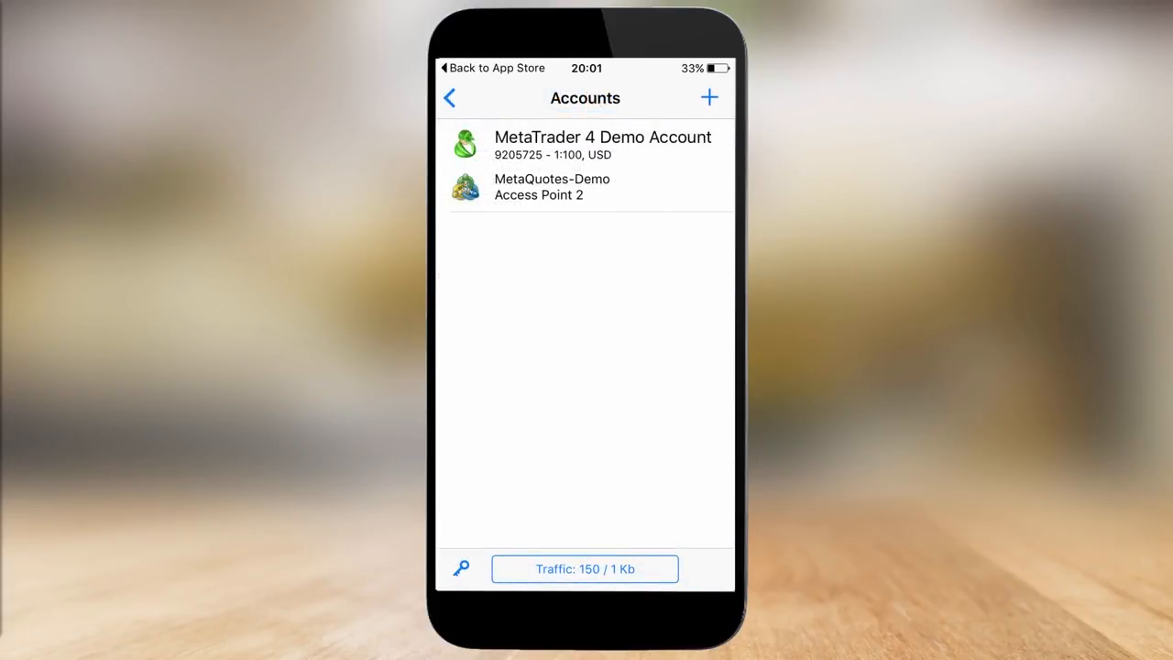
left_click(709, 99)
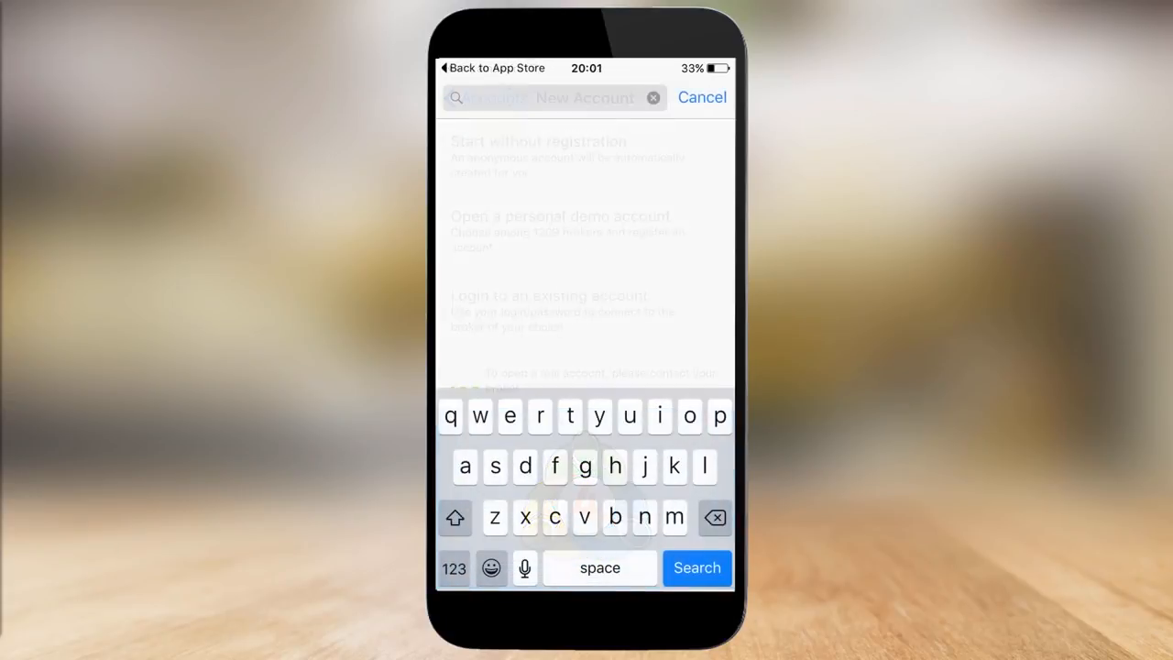
type("Oanda")
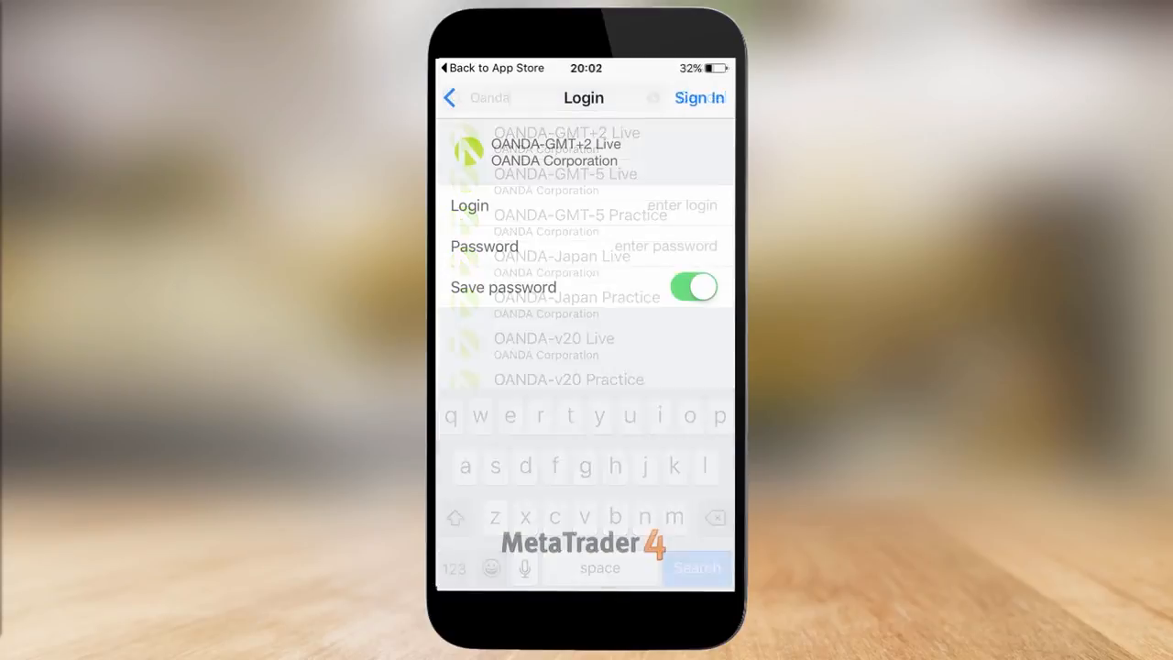
left_click(555, 150)
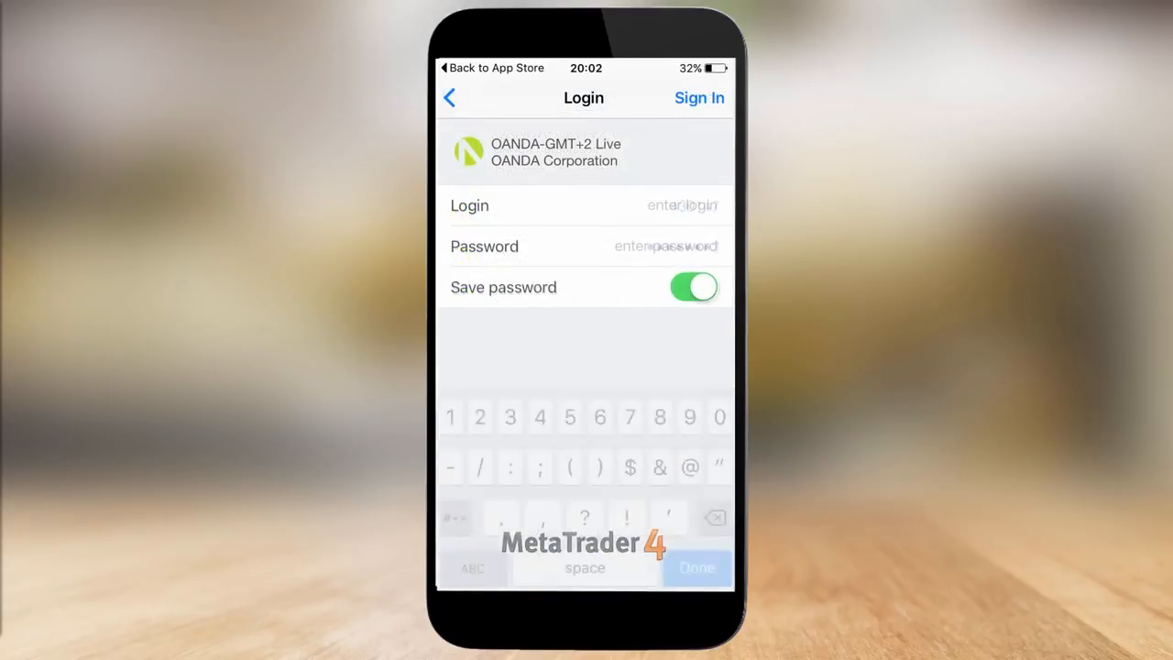